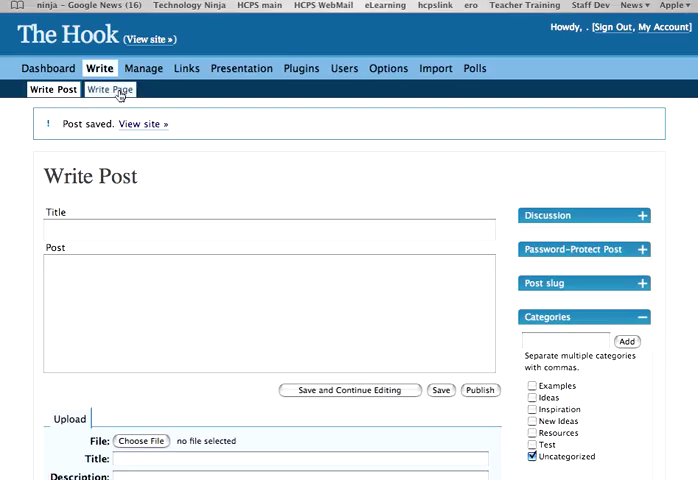
Switch from Write Post to the Write Page editor.
left_click(108, 88)
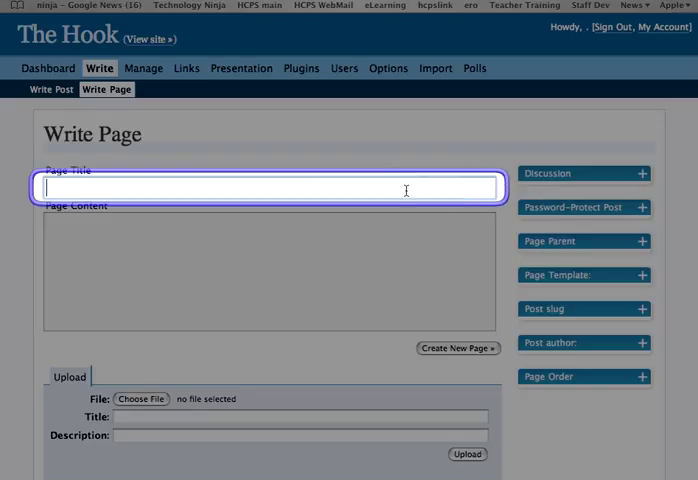
Enter 'This is a page title' as the new page's title.
type("TH")
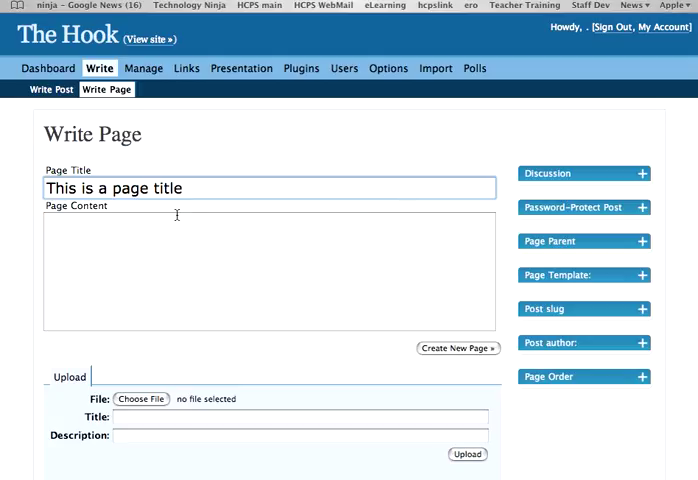
mouse_move(110, 214)
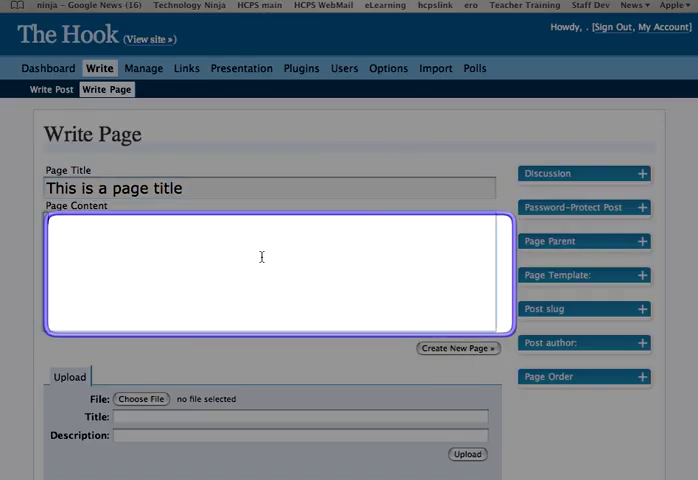
Enter 'This is the main content.' as the page body and submit via Create New Page.
type("This is the main")
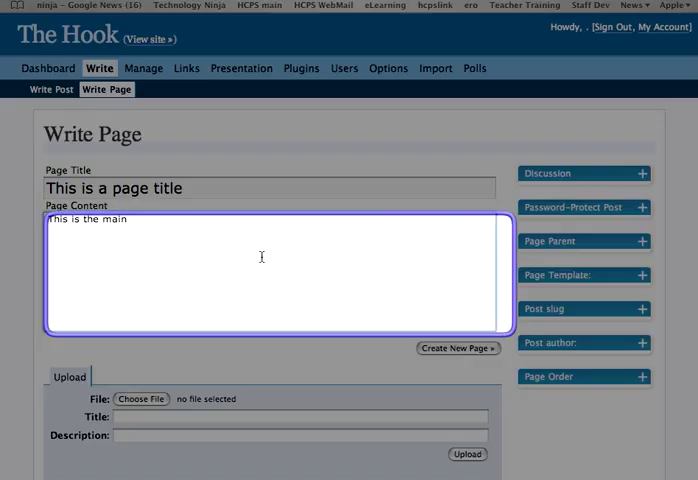
type("content.")
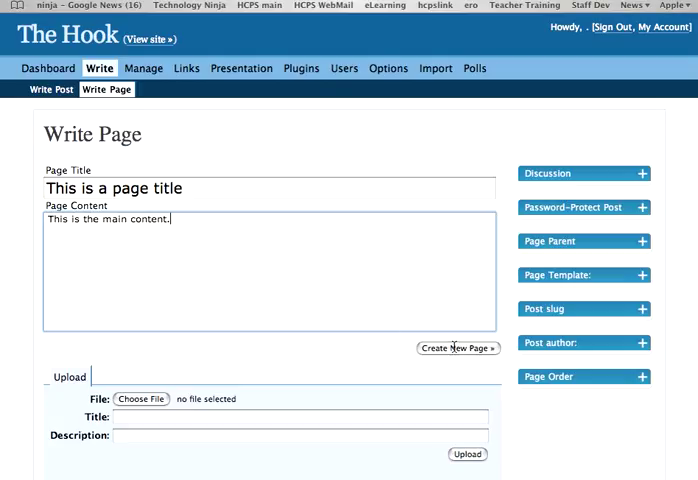
left_click(458, 348)
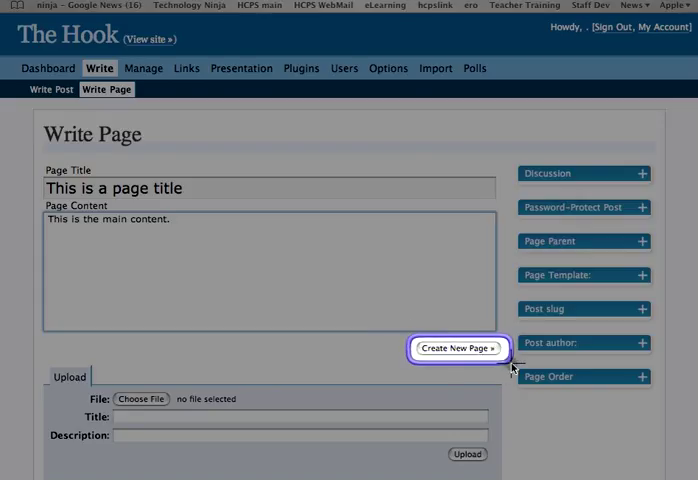